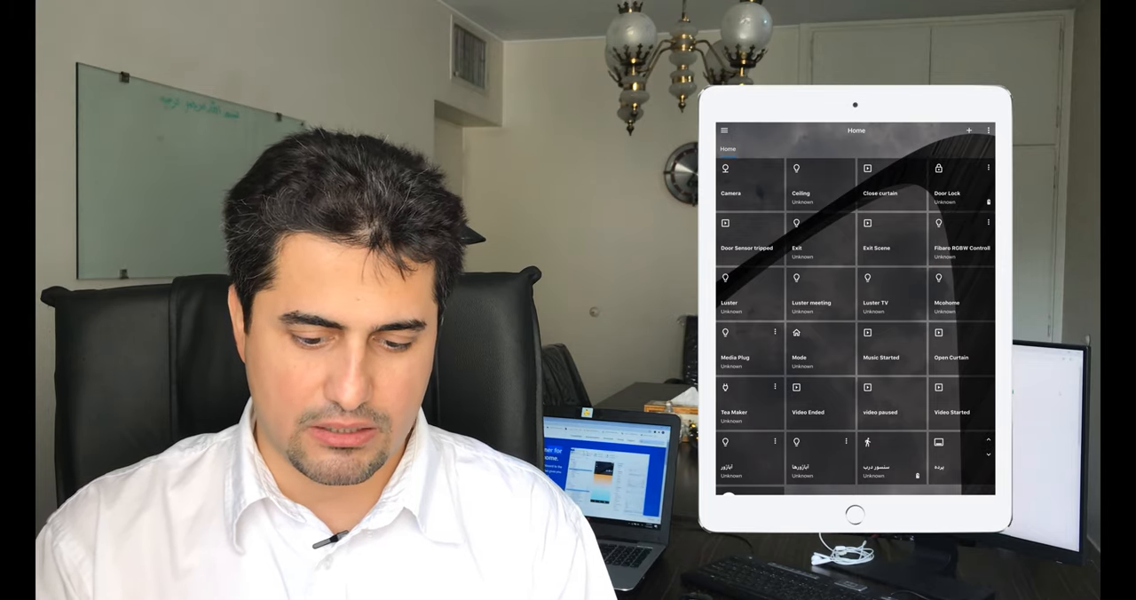
- Add a new dashboard group named Living Room alongside the Home group
click(969, 127)
text(Living Room)
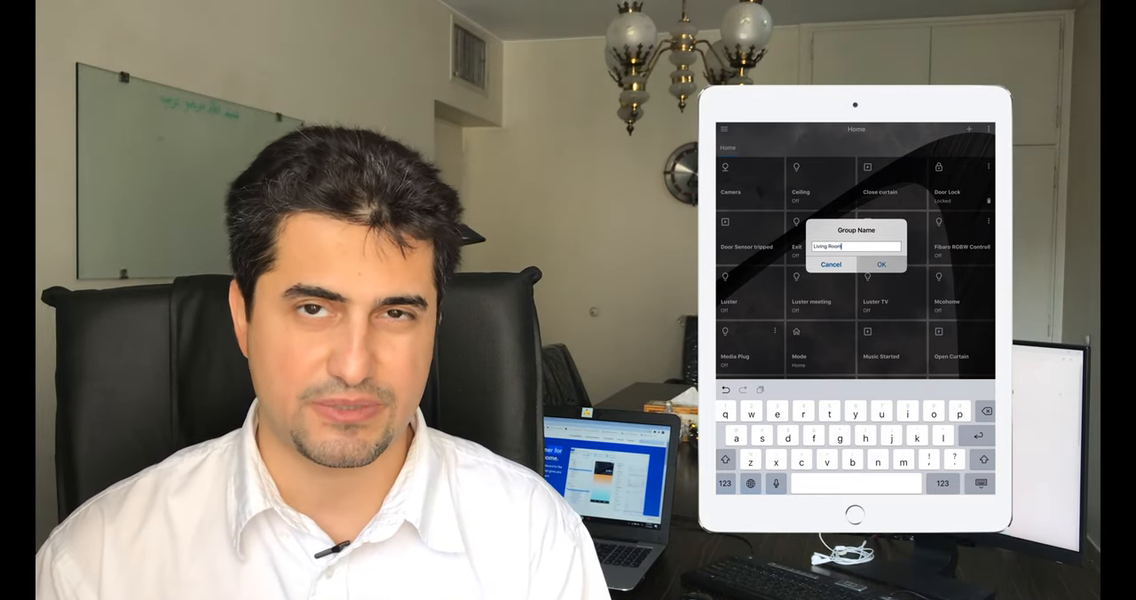
click(880, 262)
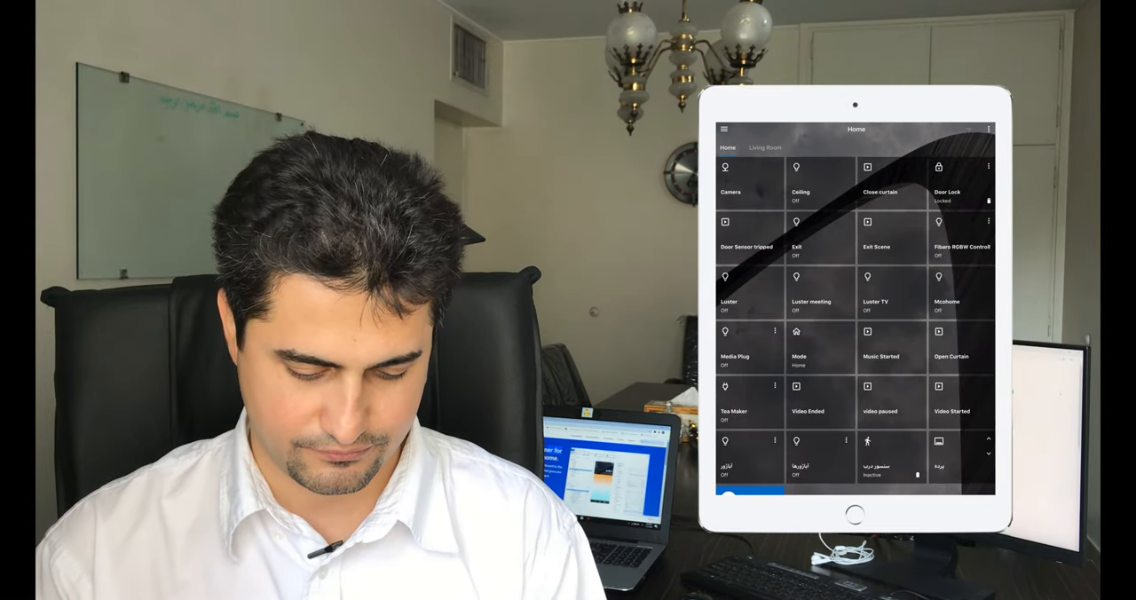
- Add another group named Entrance and switch to its empty view
click(969, 128)
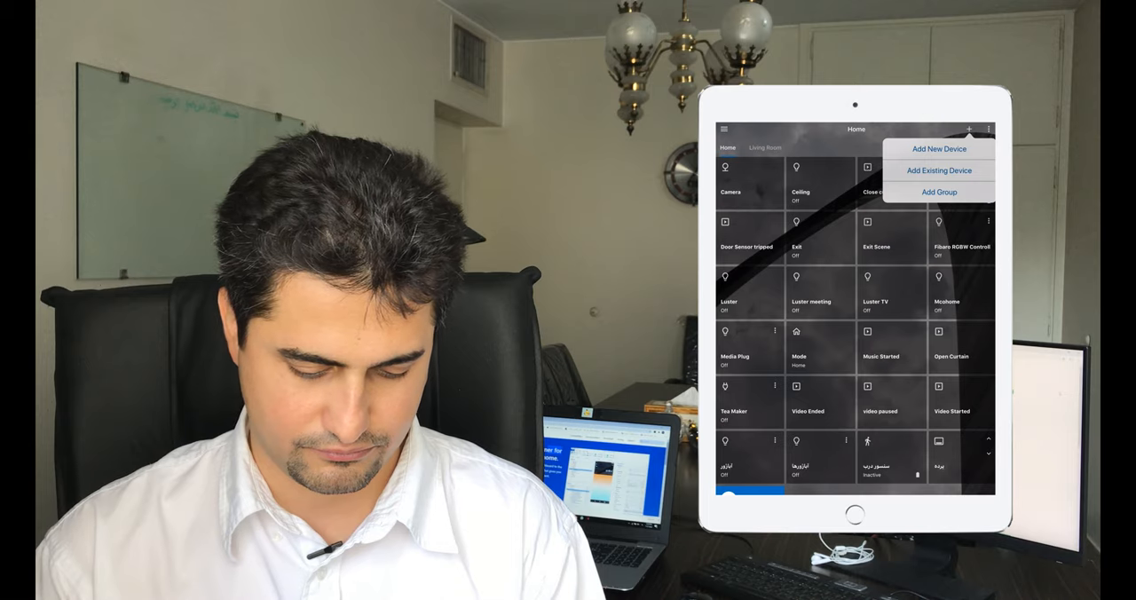
click(937, 192)
text(Enteranc)
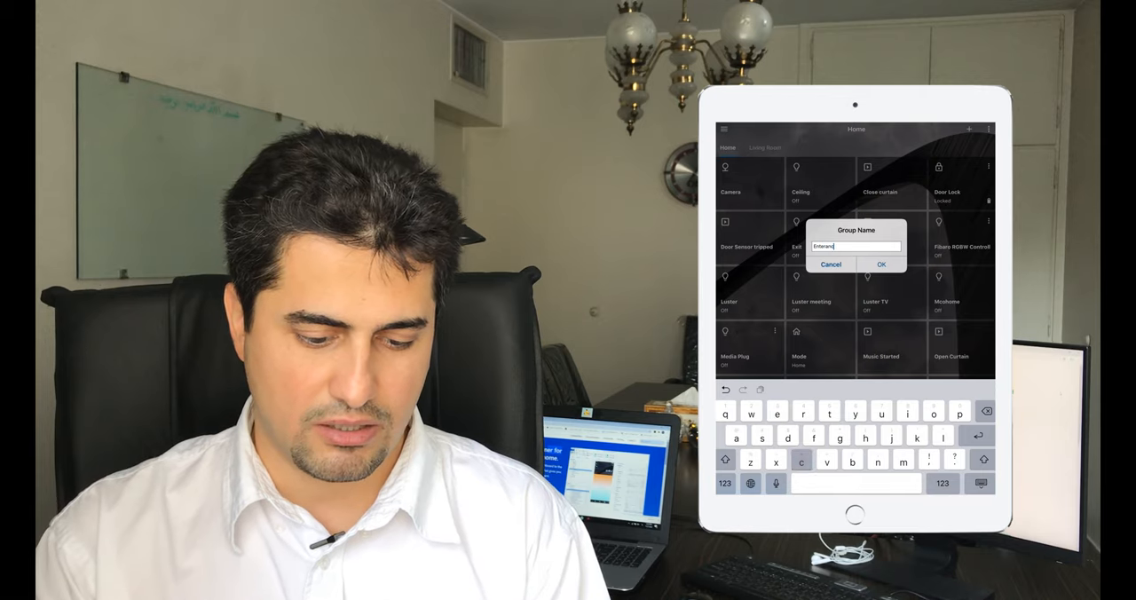
click(880, 263)
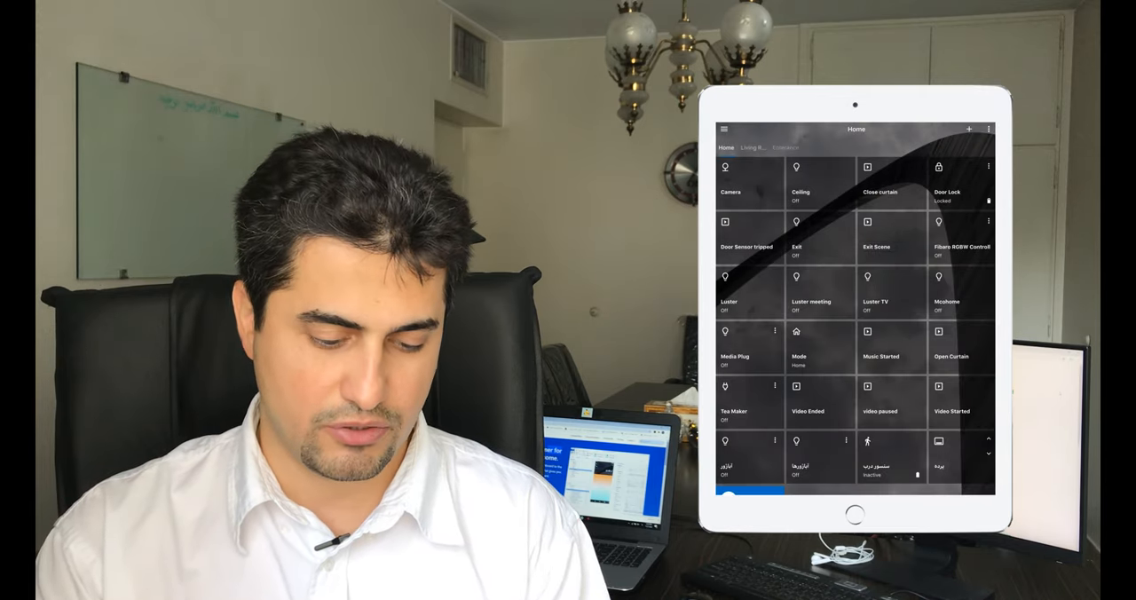
click(767, 149)
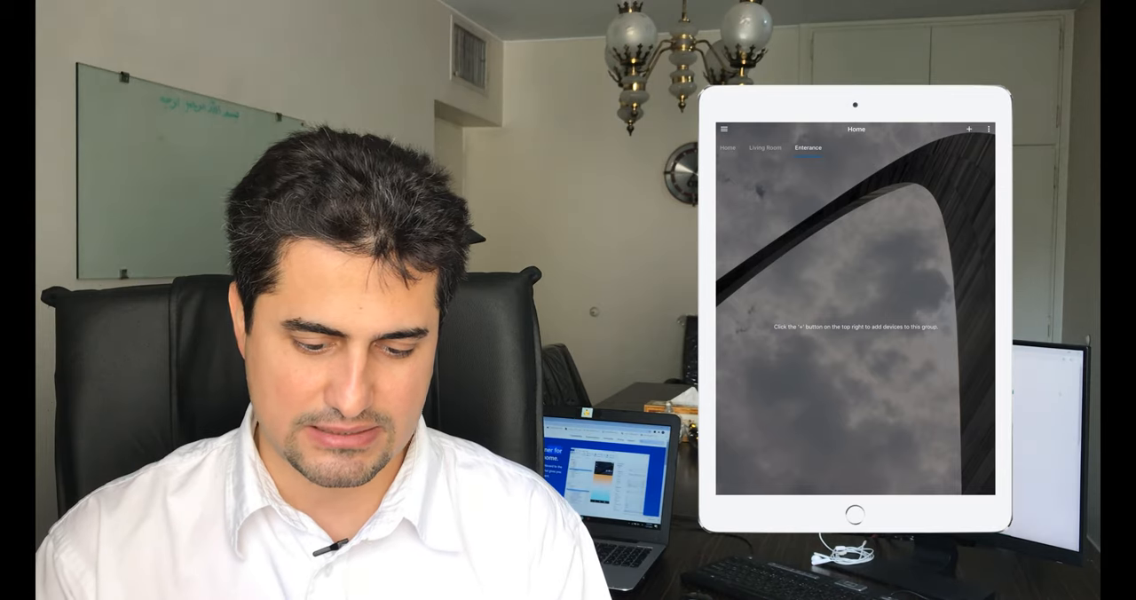
- Add existing devices Door Lock, thermostat, Mode and Ceiling to the Entrance group
click(969, 127)
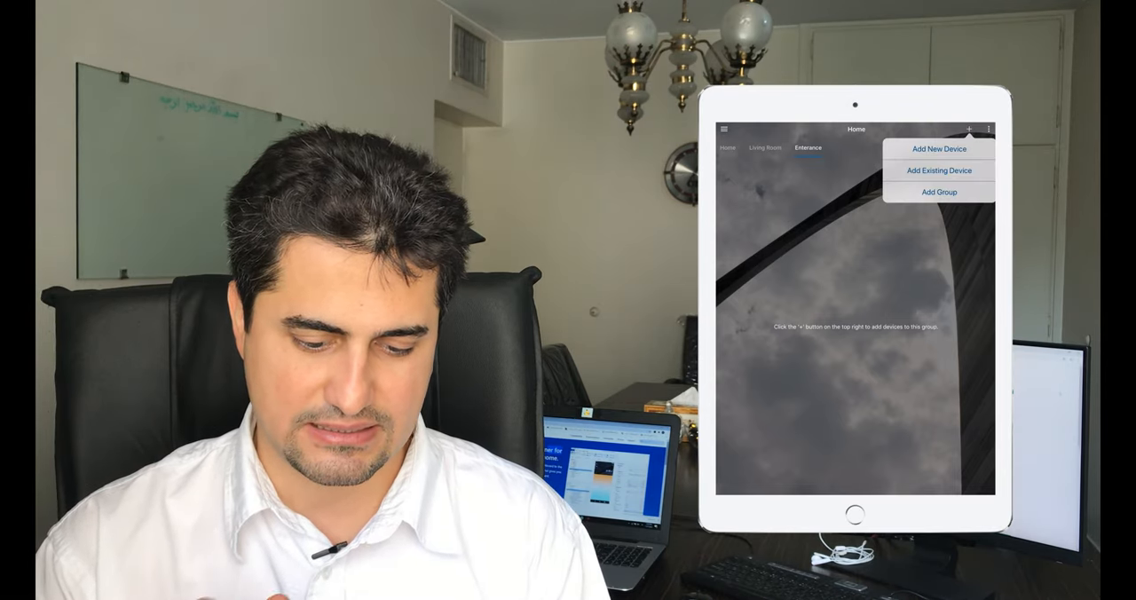
click(937, 171)
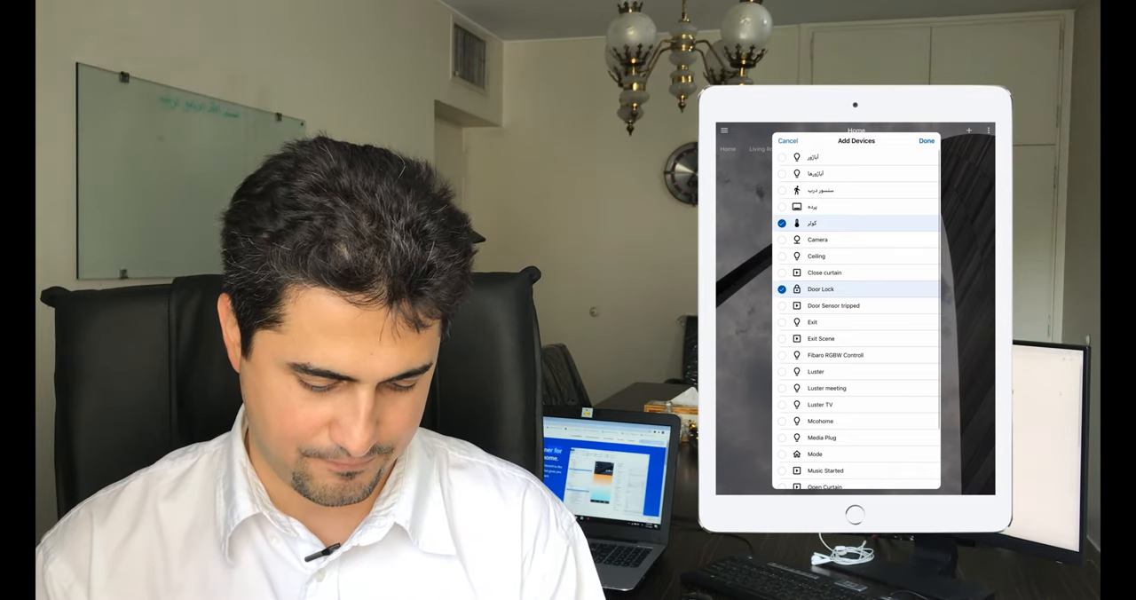
scroll(down, 3)
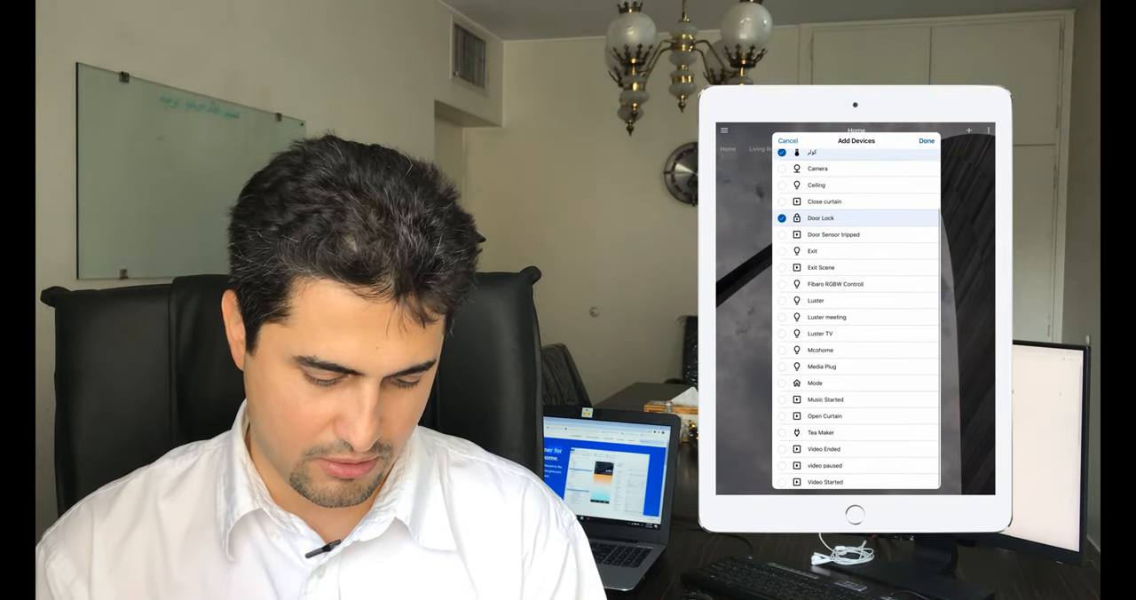
click(781, 384)
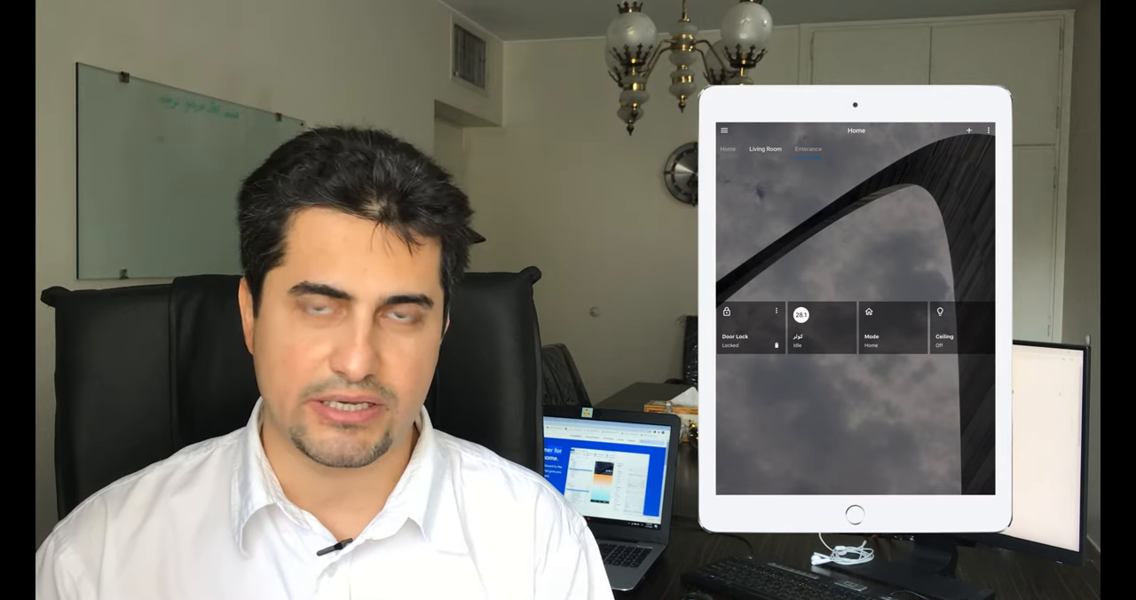
click(767, 149)
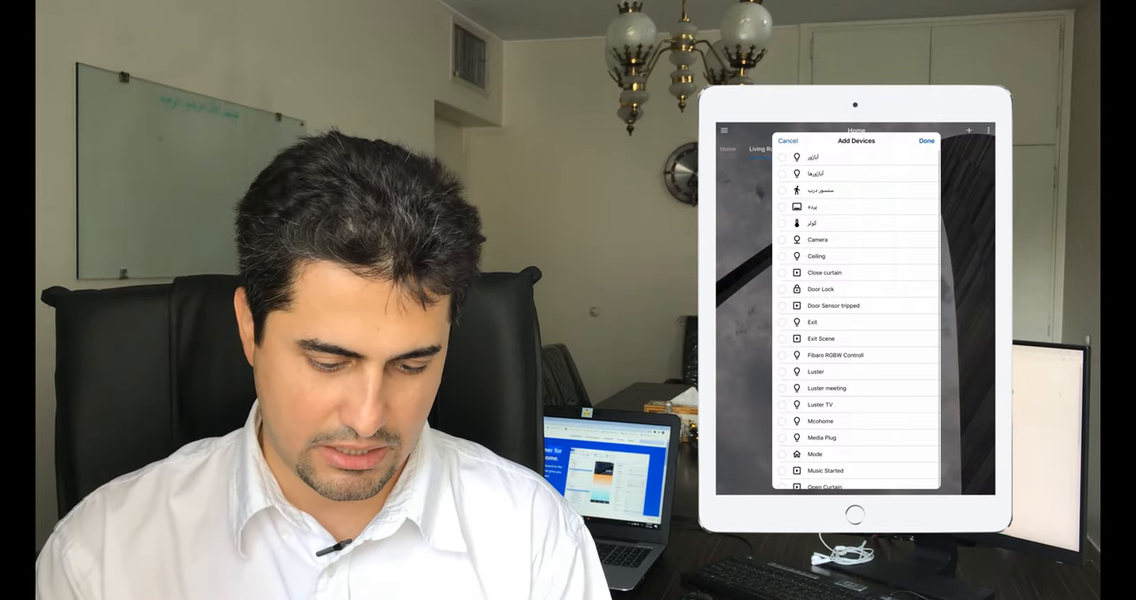
- Tick the existing lights and TV device in the add-devices list for Living Room
click(783, 156)
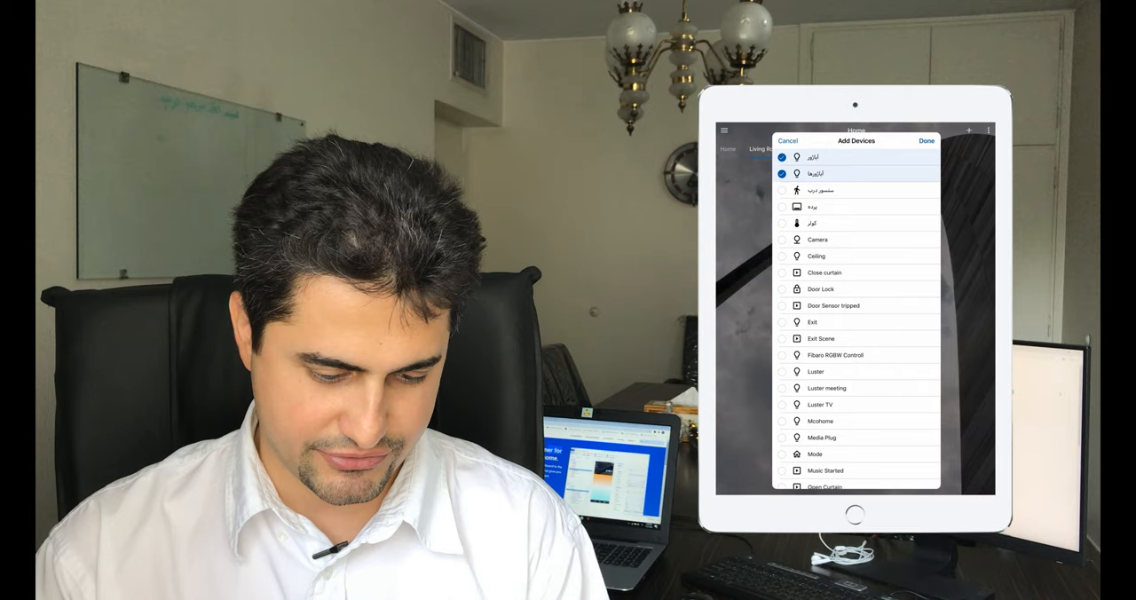
click(783, 206)
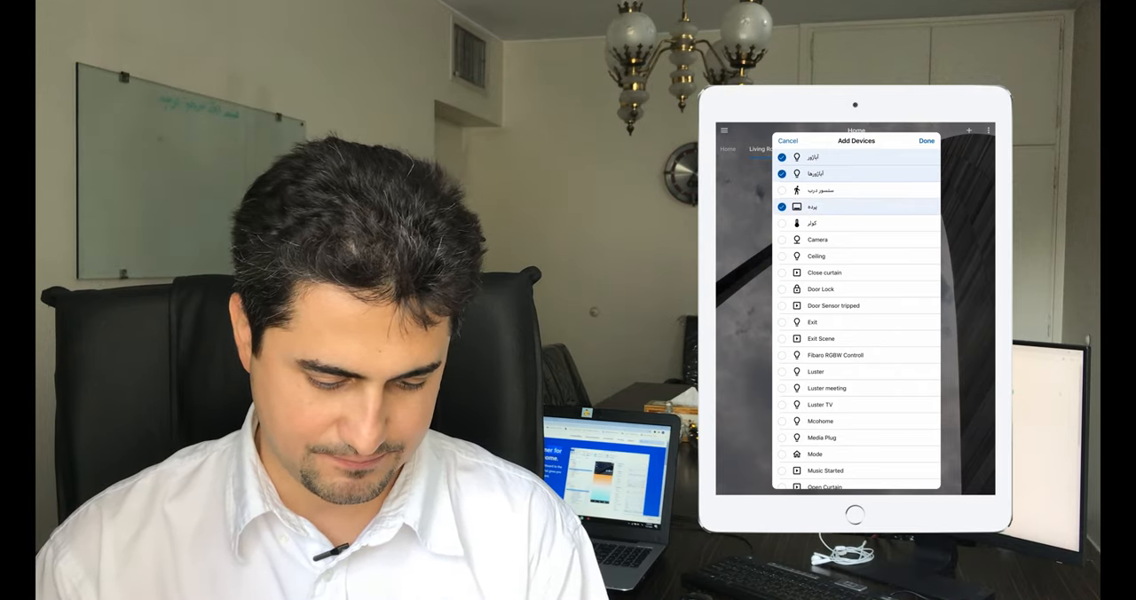
scroll(down, 3)
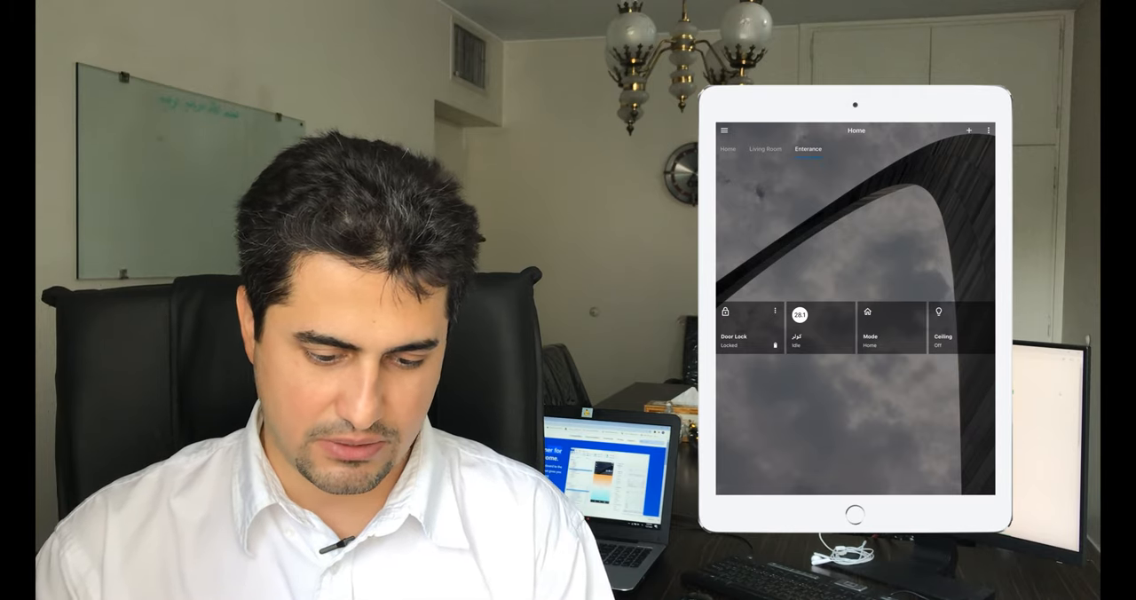
- Add one more existing device to Entrance, bringing it to five devices
click(969, 130)
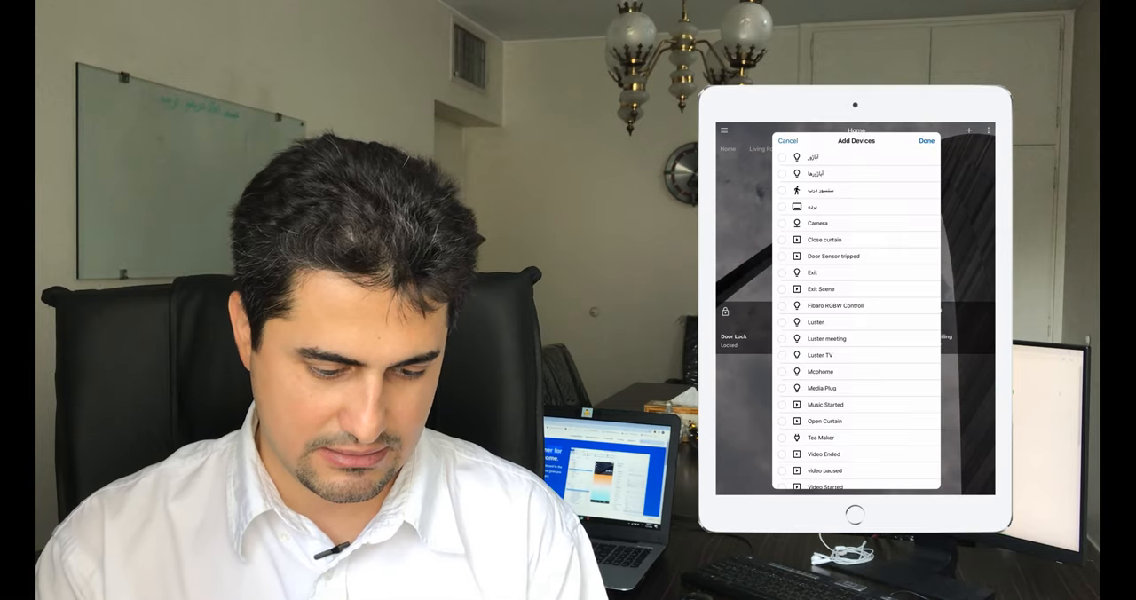
click(783, 190)
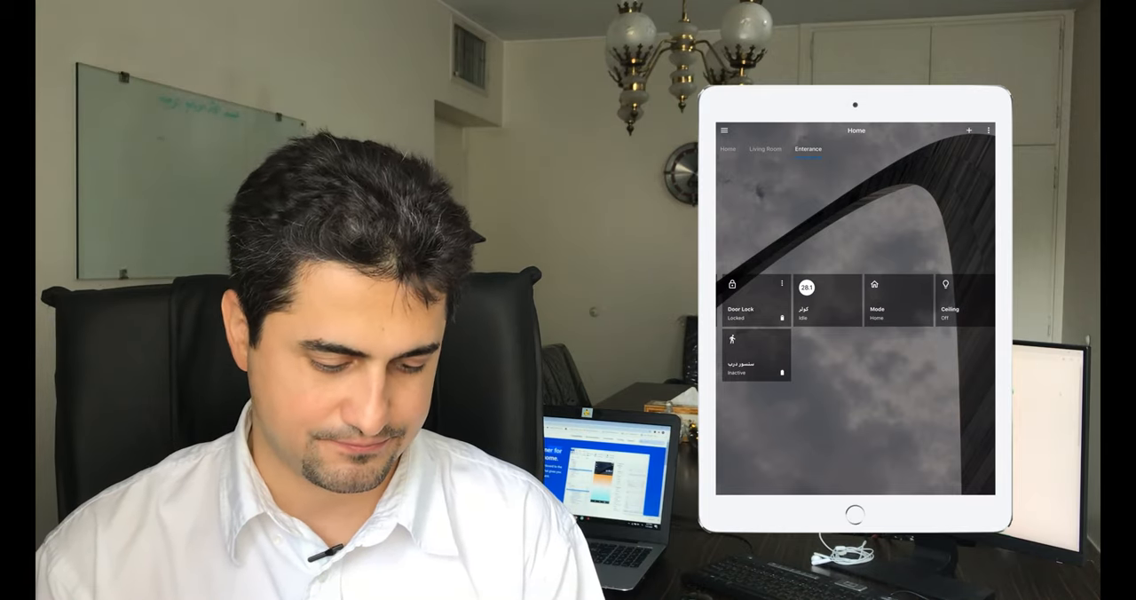
click(767, 150)
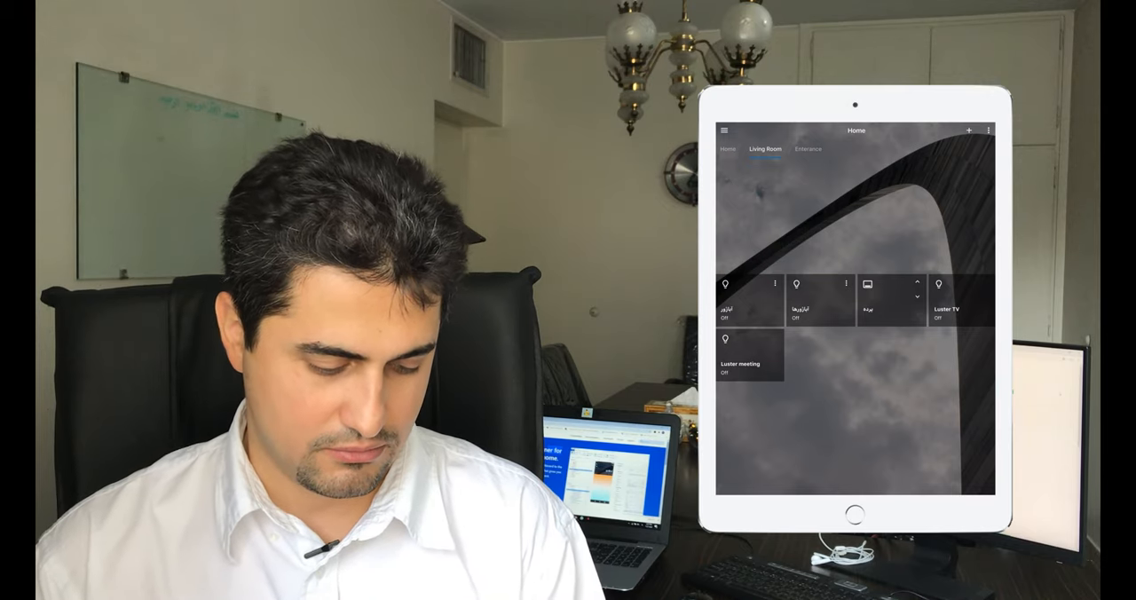
click(748, 357)
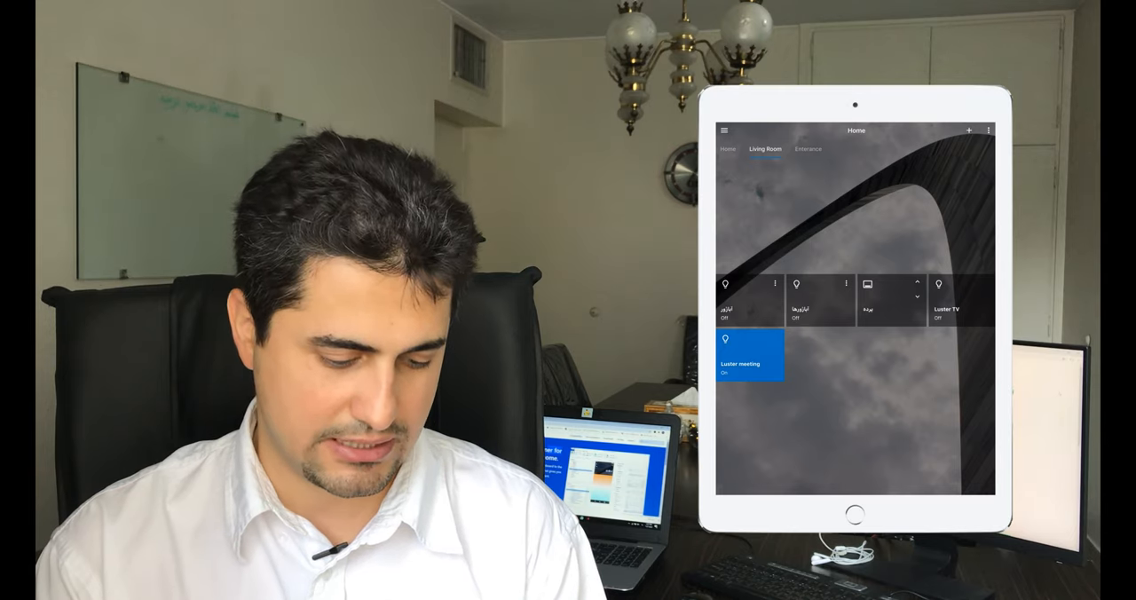
click(745, 364)
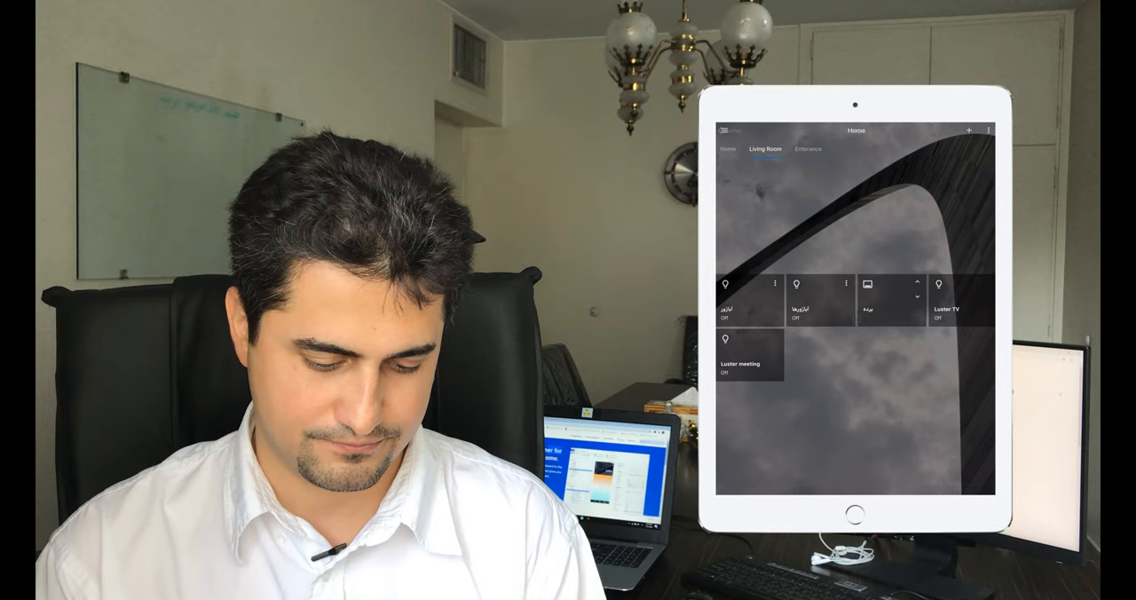
click(809, 150)
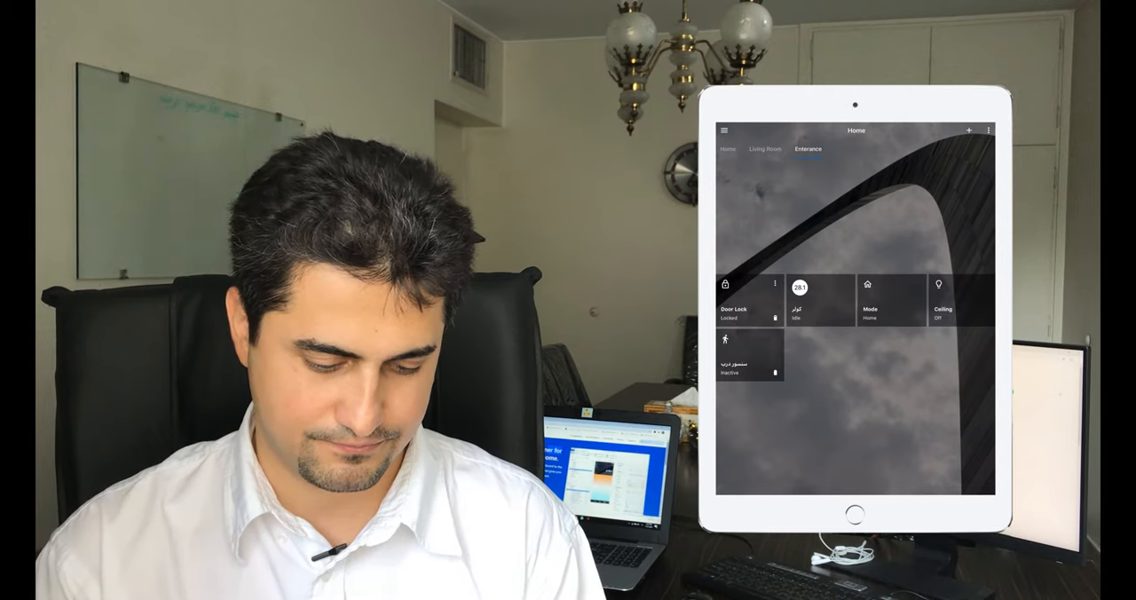
click(799, 300)
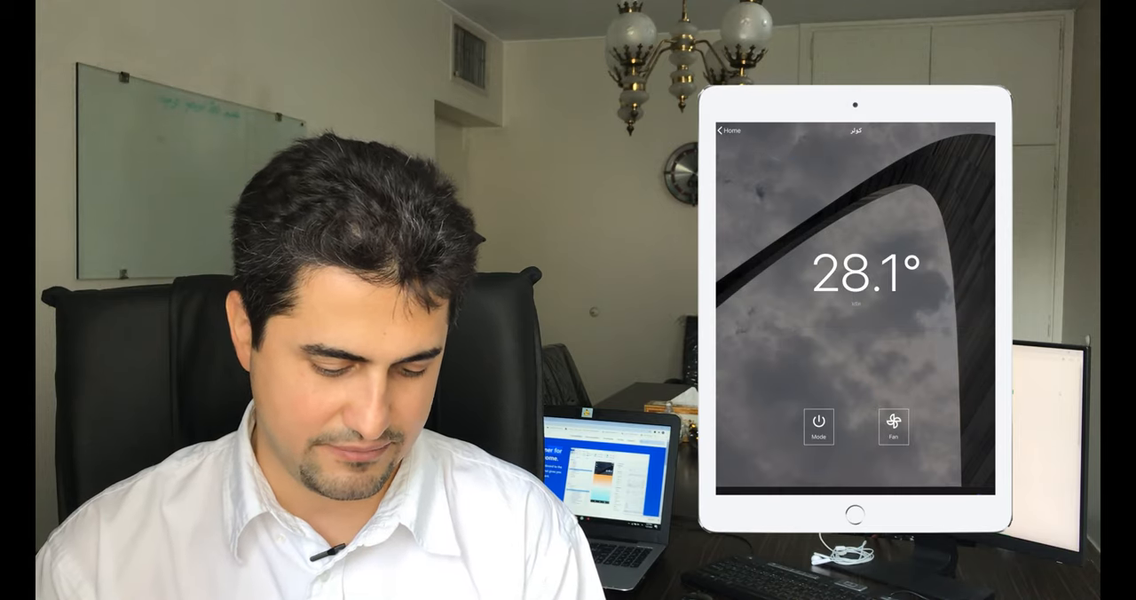
click(818, 428)
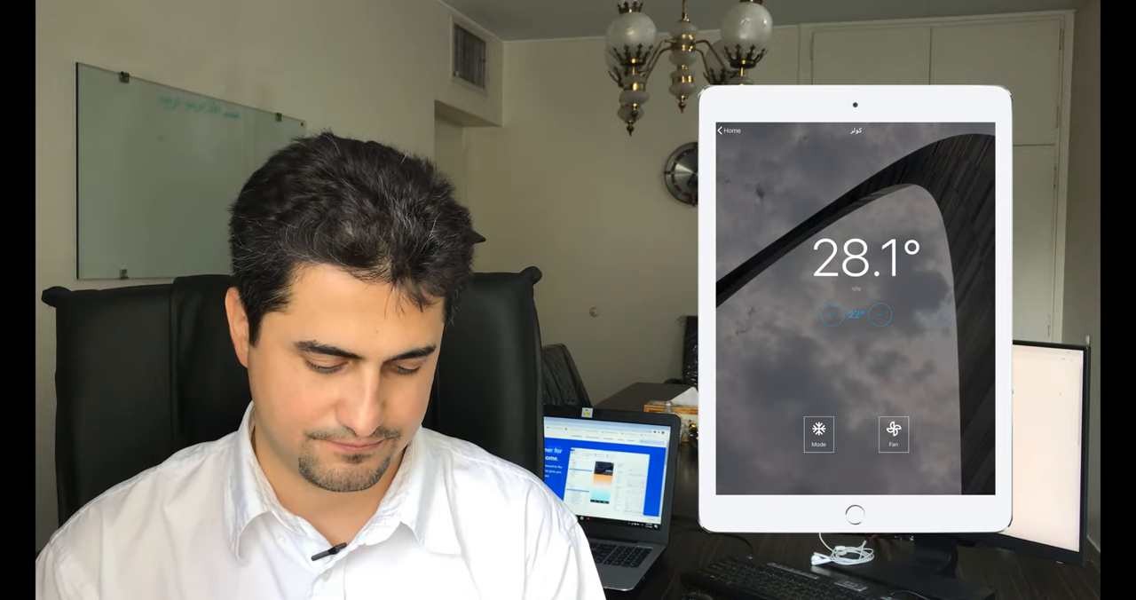
click(817, 433)
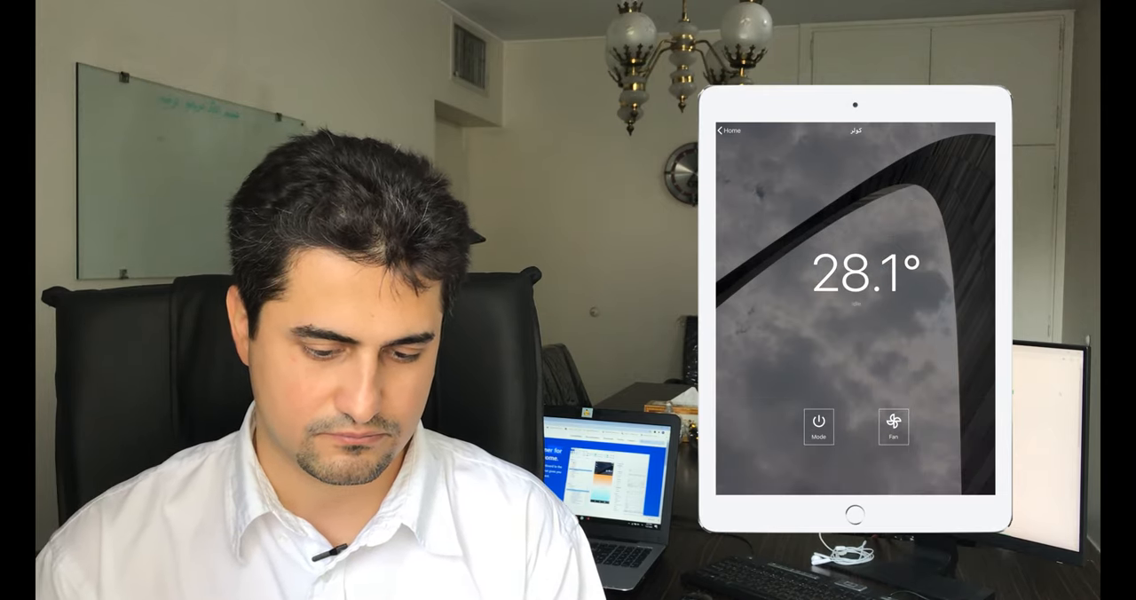
click(728, 132)
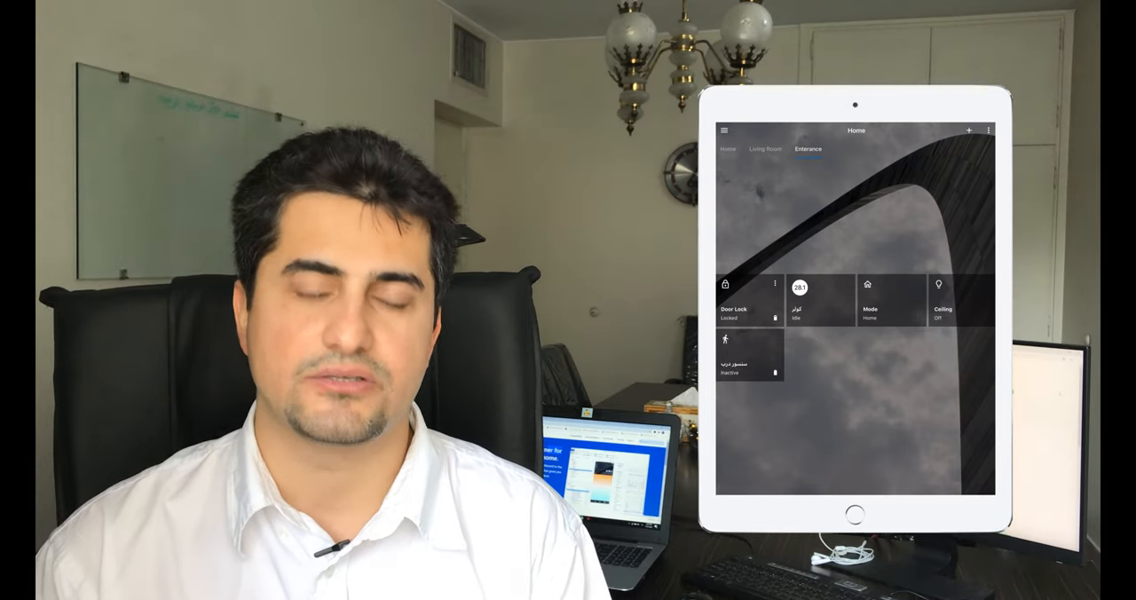